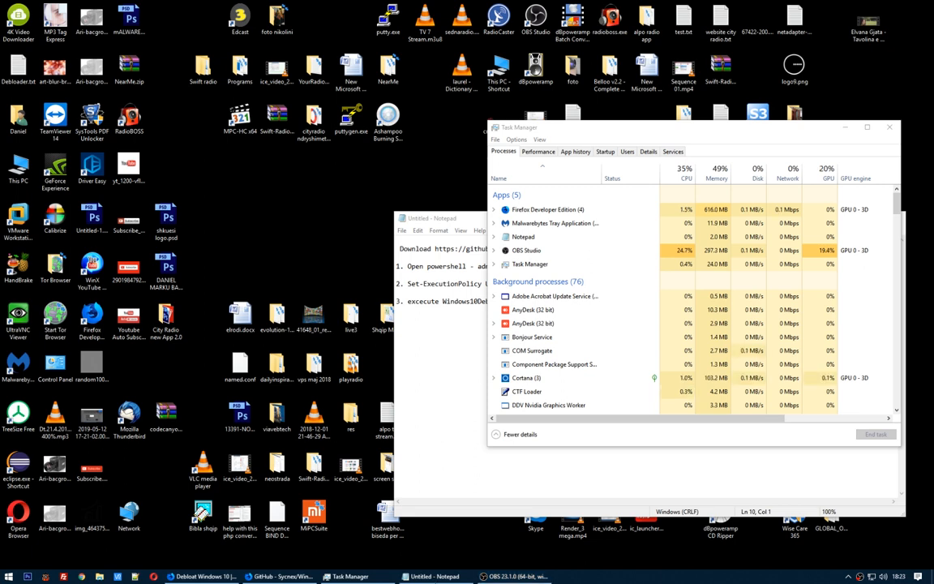
Open and scroll through the list of installed apps
left_click(6, 576)
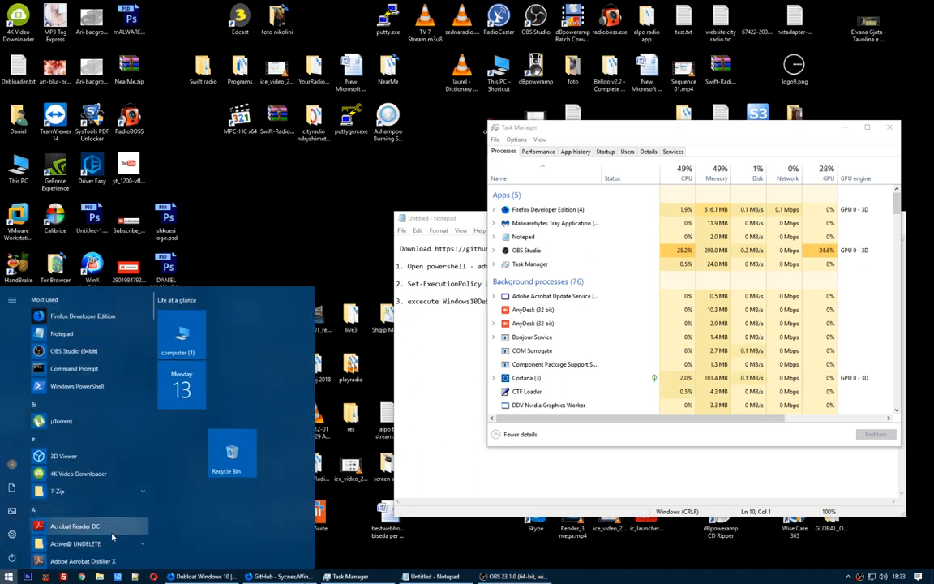
scroll("down", 3)
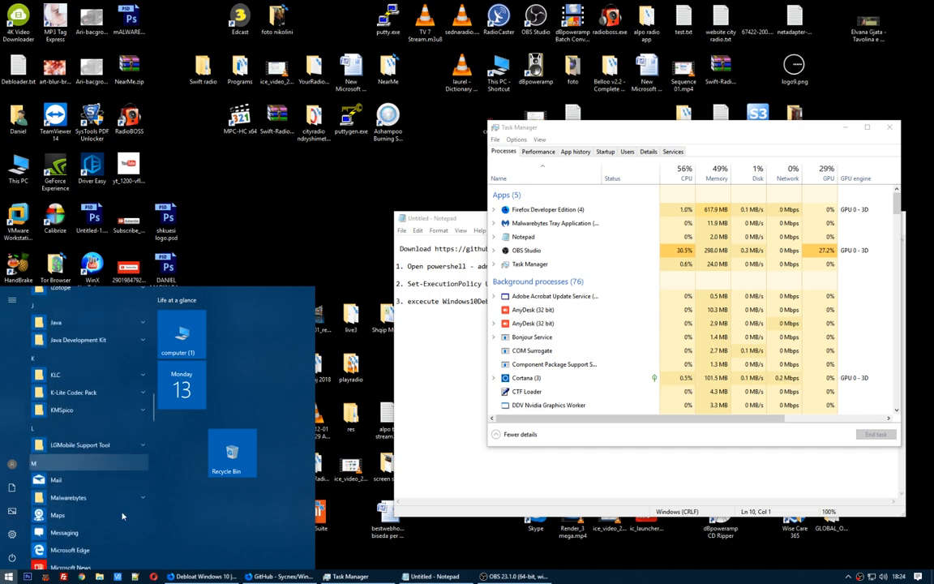
scroll("down", 3)
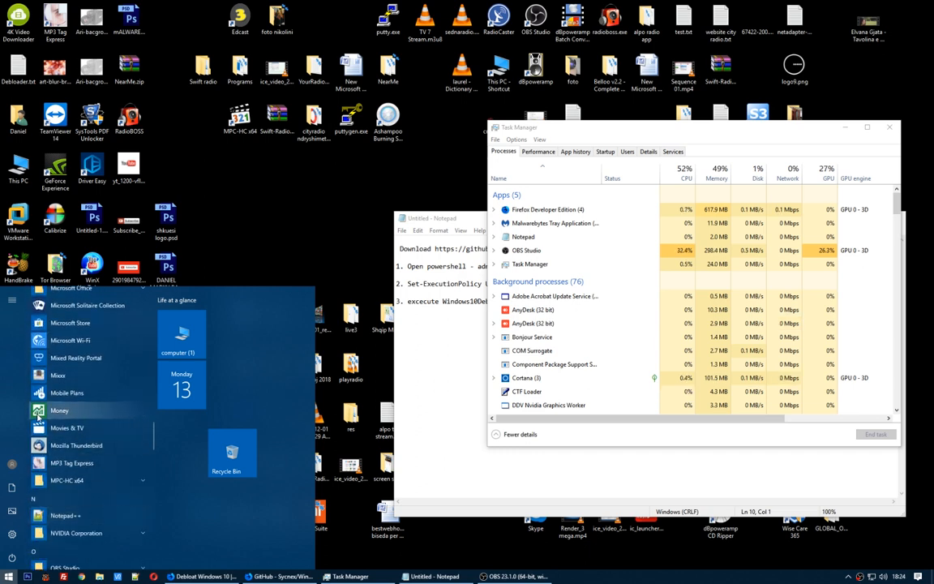
scroll("up", 3)
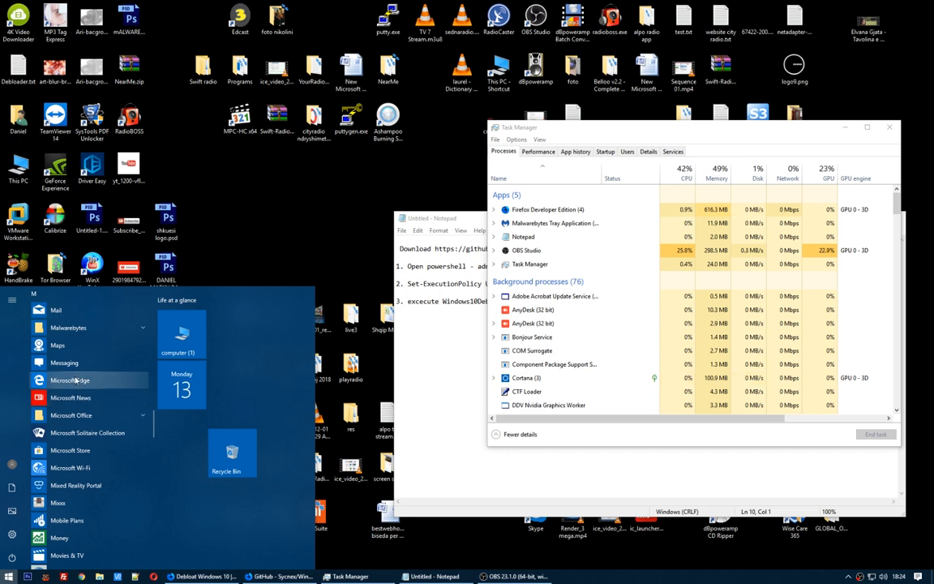
mouse_move(81, 438)
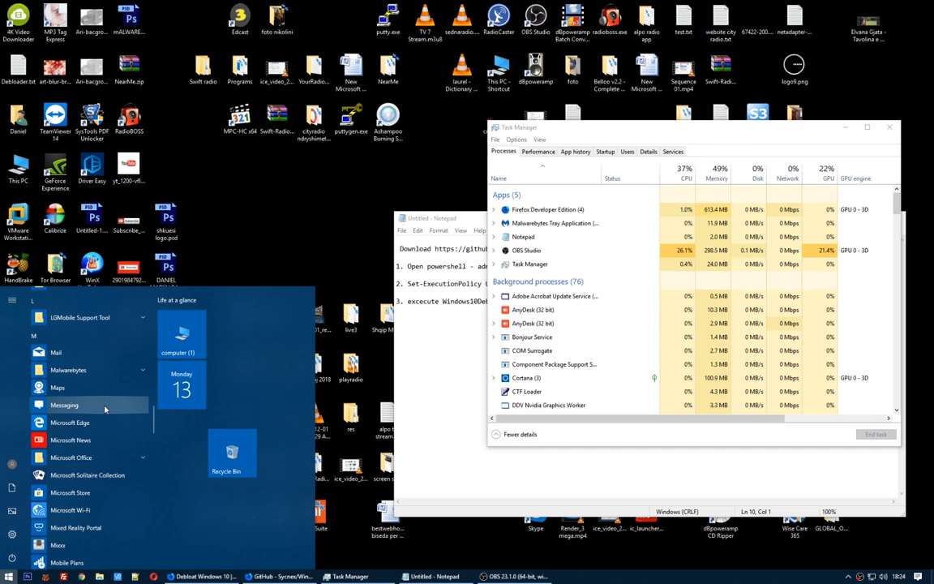
scroll("down", 3)
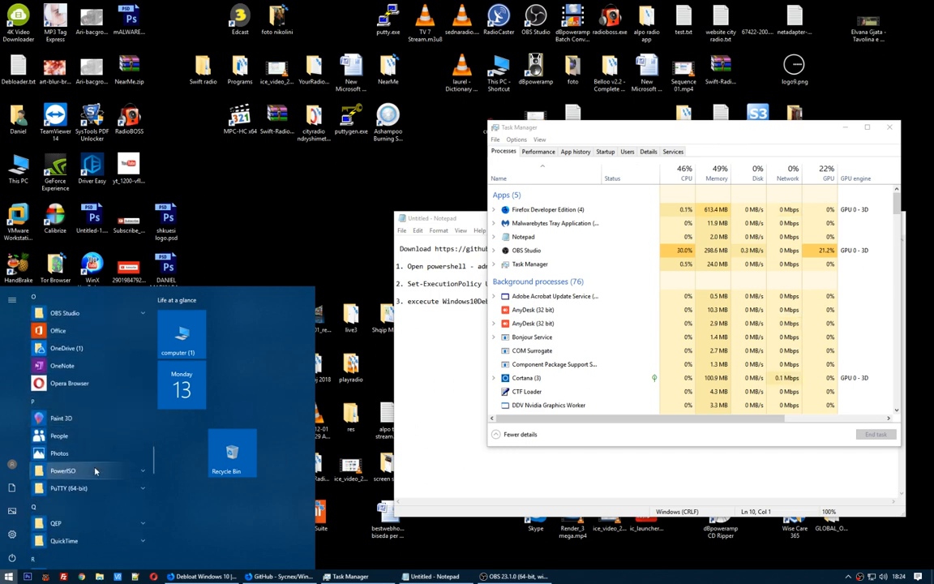
scroll("down", 3)
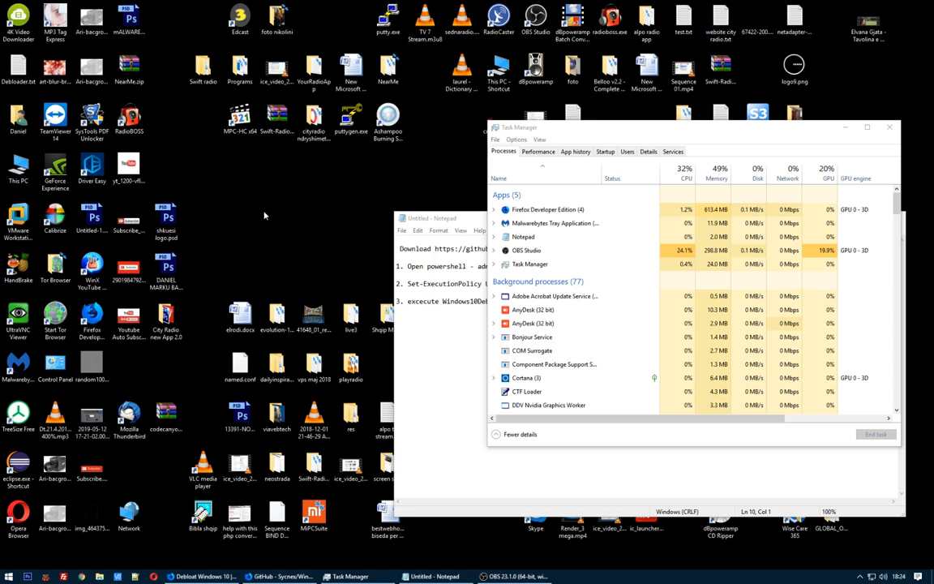
Download the Windows10Debloater repository from GitHub as a ZIP file
left_click(279, 576)
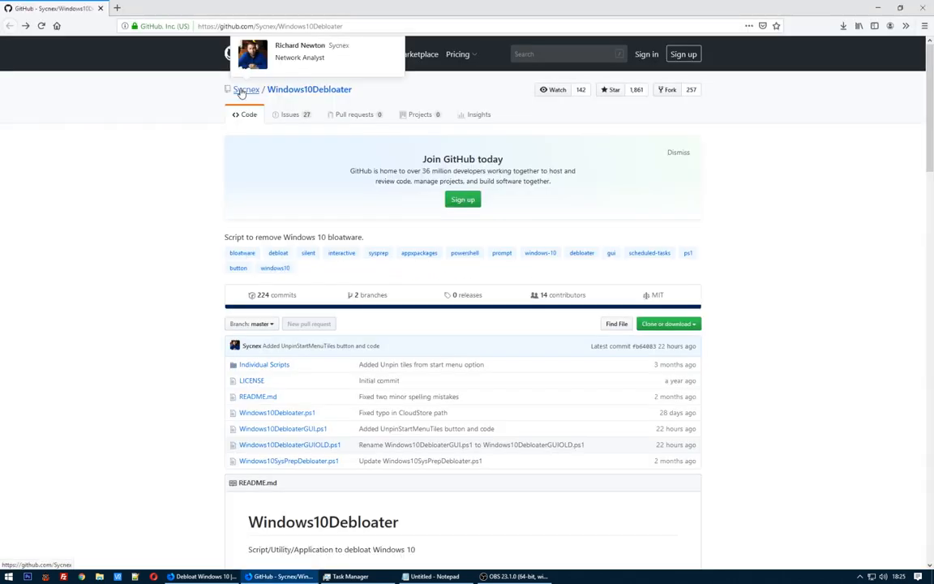
mouse_move(390, 104)
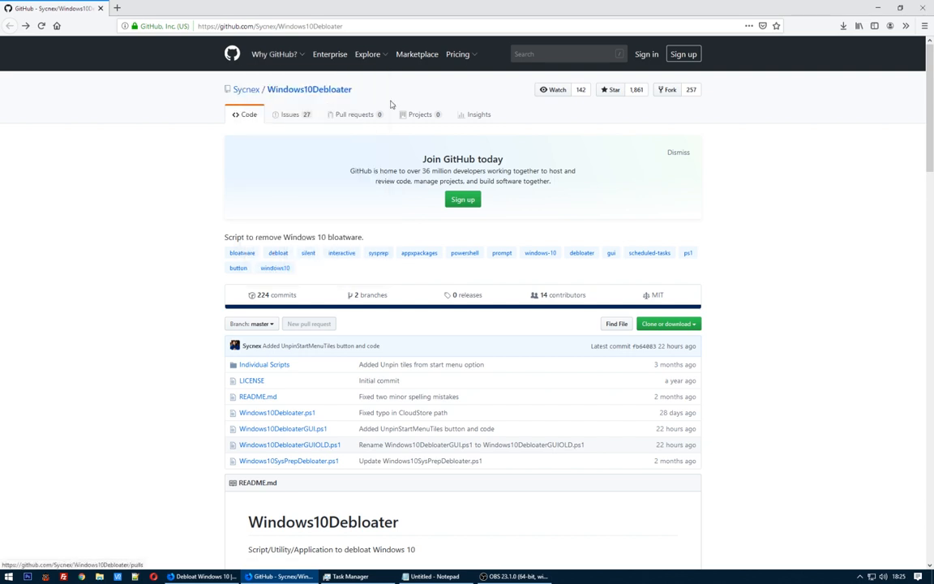
mouse_move(437, 90)
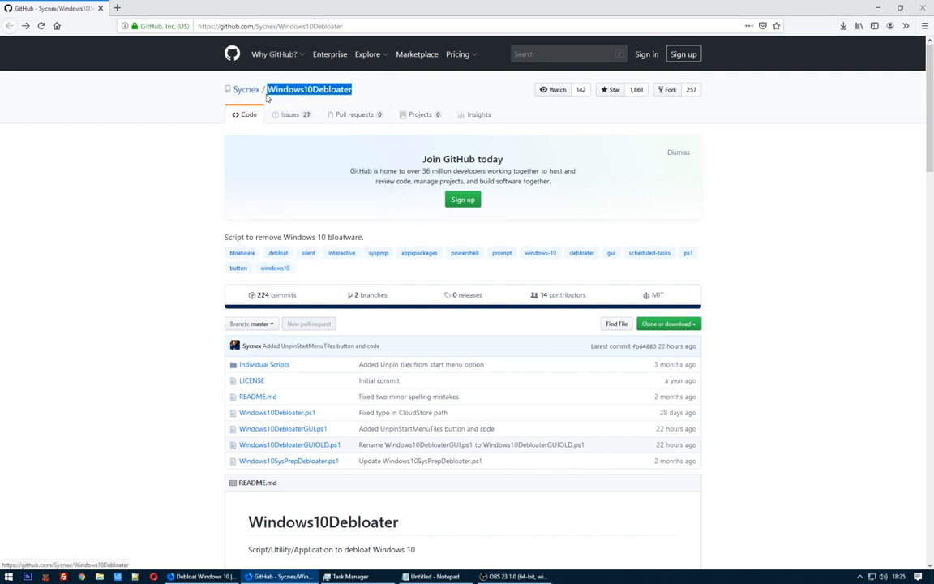
scroll("down", 3)
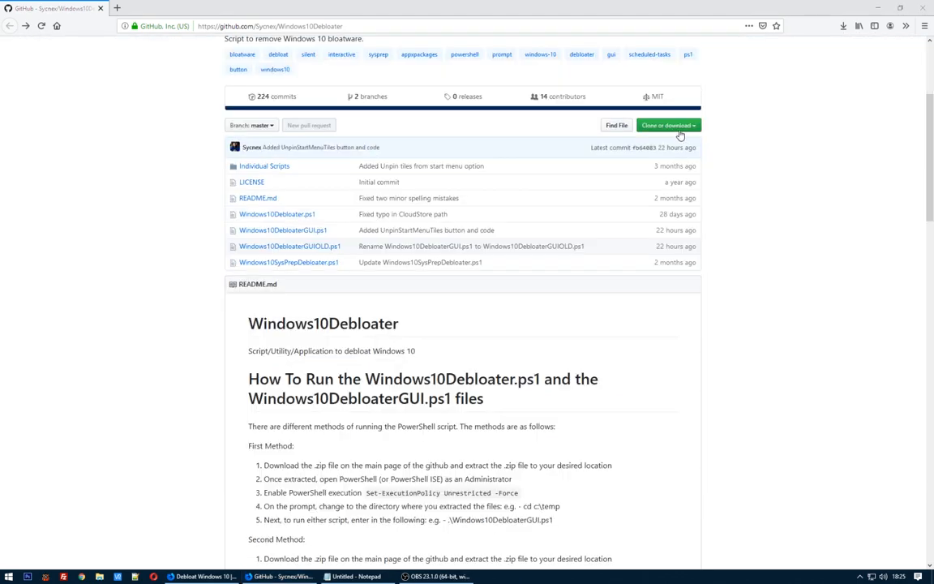
left_click(664, 124)
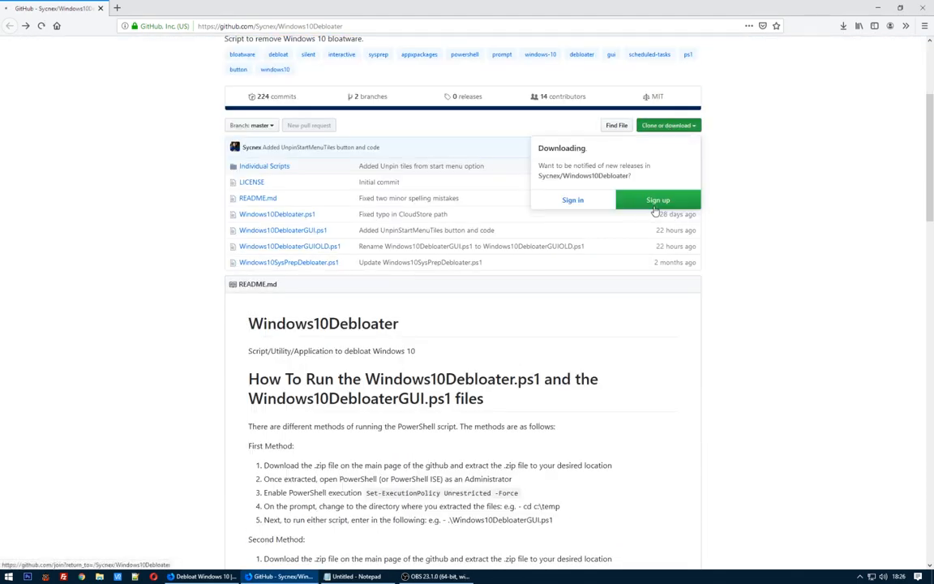
mouse_move(504, 307)
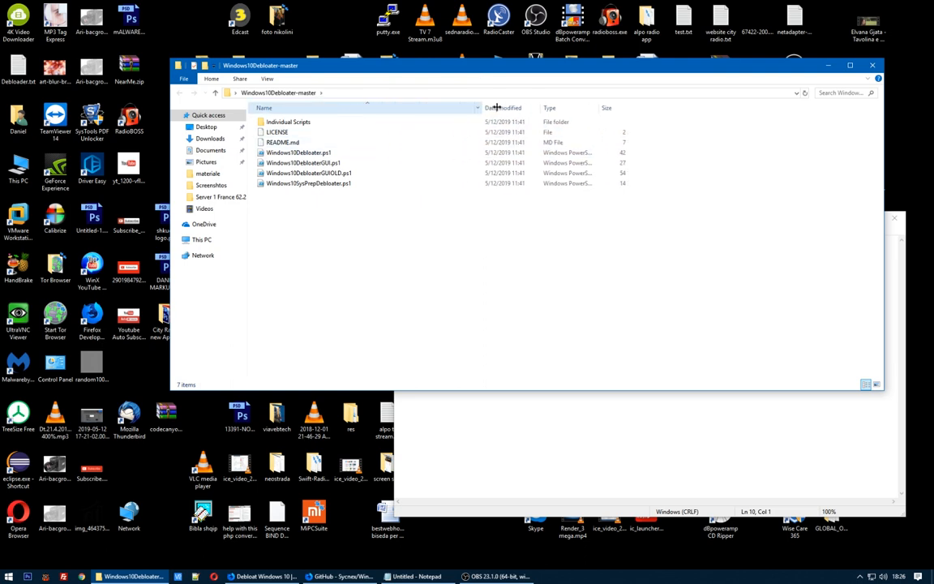
Run Windows10Debloater.ps1 from the Windows10Debloater-master folder with PowerShell
left_click(299, 153)
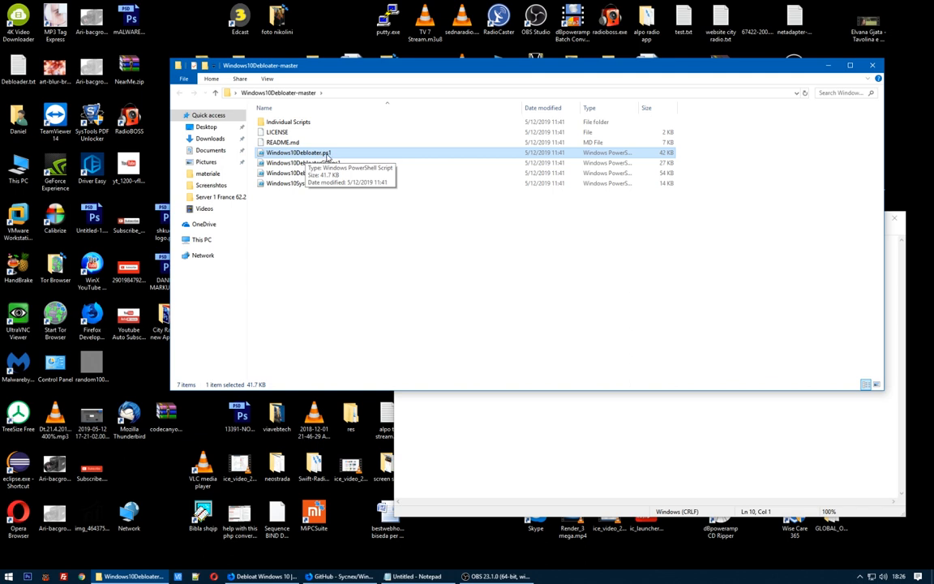
right_click(298, 152)
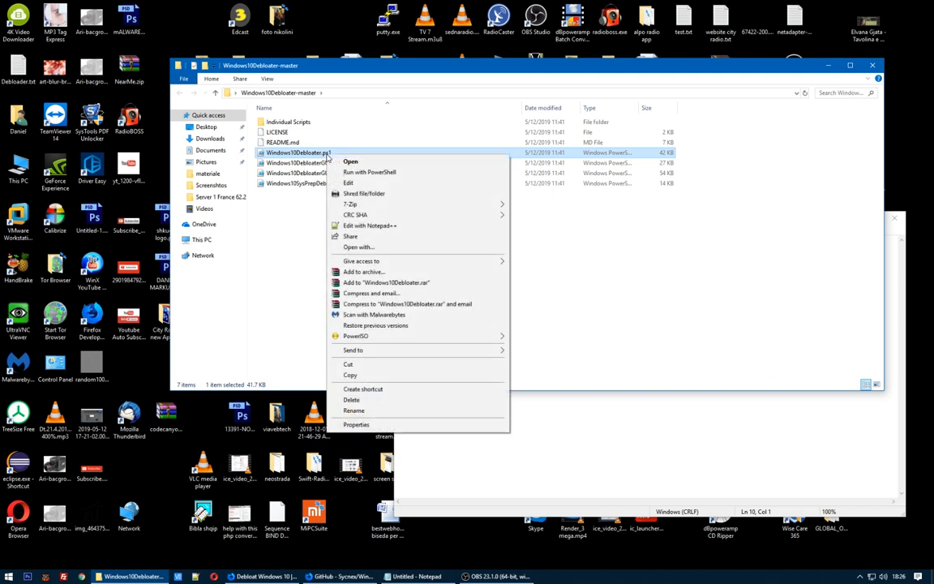
mouse_move(369, 172)
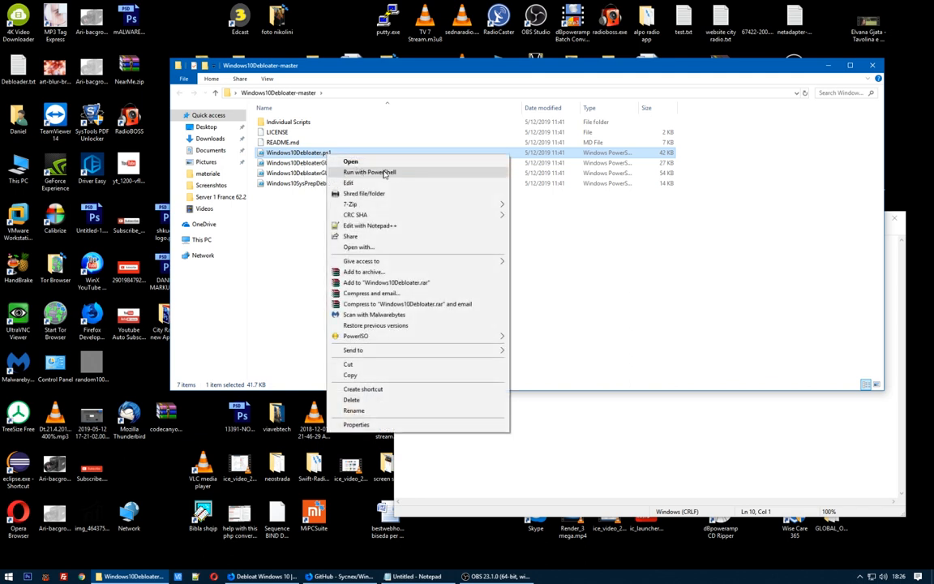
mouse_move(416, 176)
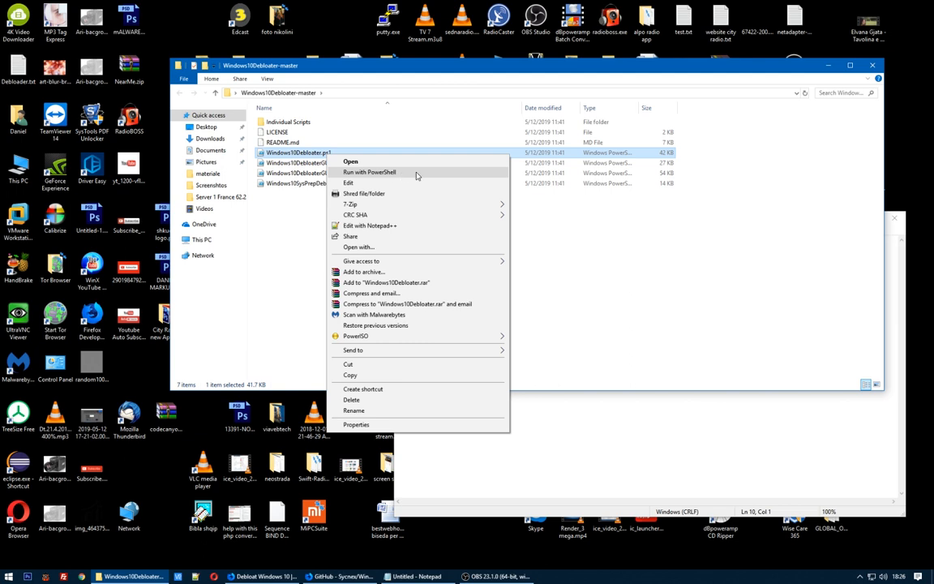
left_click(350, 161)
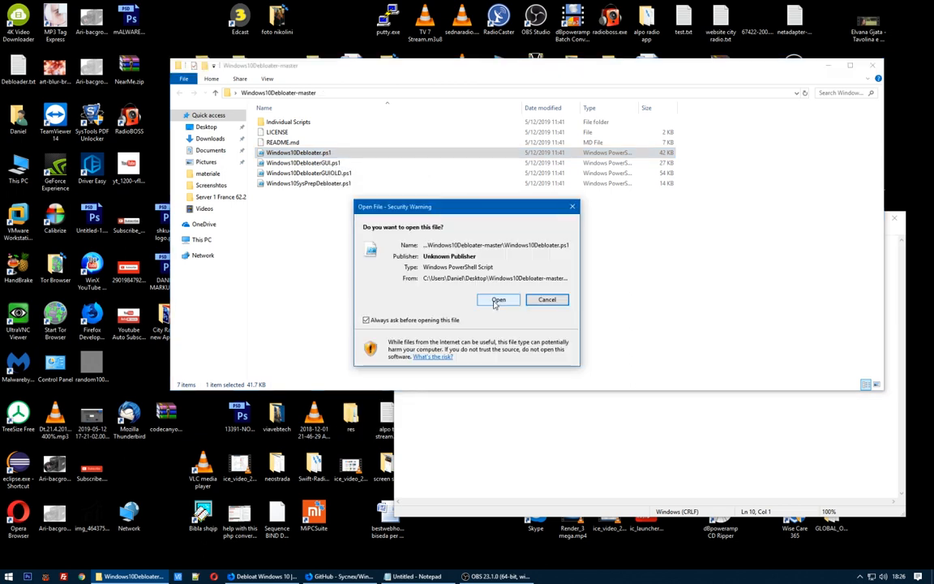
Accept the security warning to open the script and reposition the Debloat or Revert prompt
left_click(498, 299)
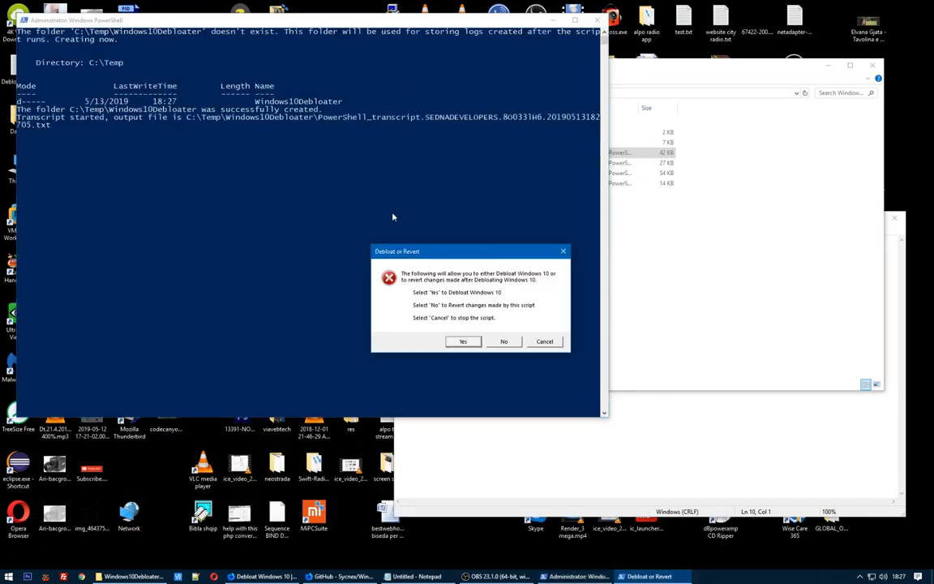
mouse_move(489, 254)
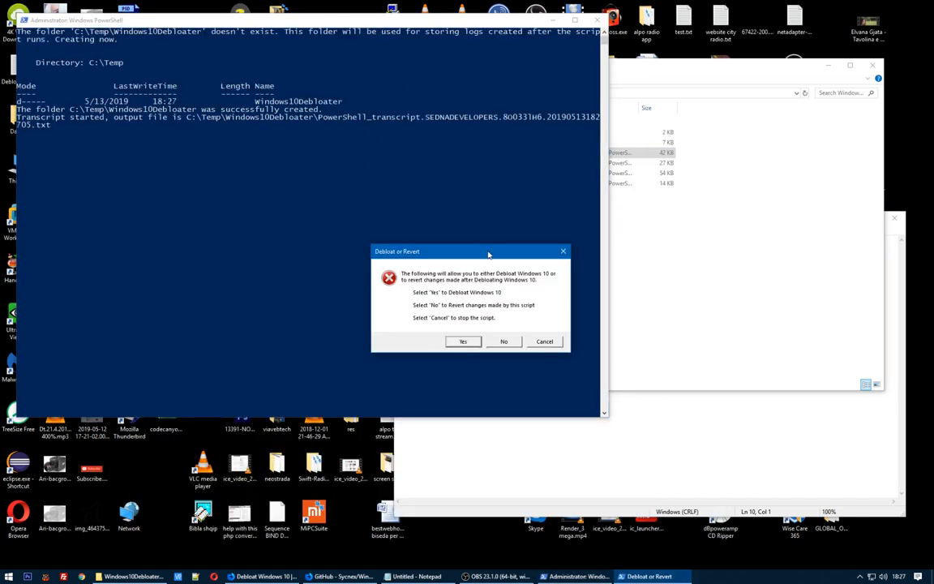
left_click_drag(486, 250, 465, 228)
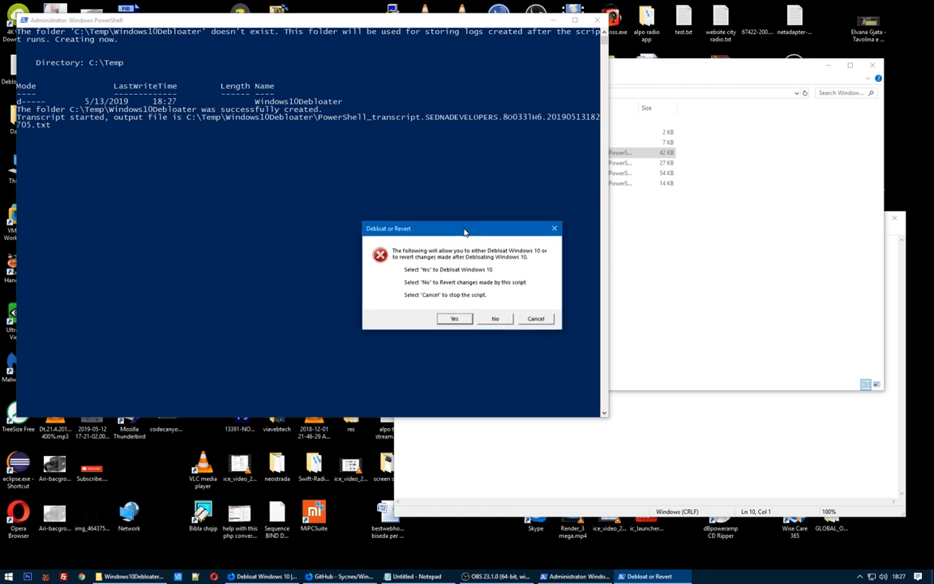
mouse_move(443, 285)
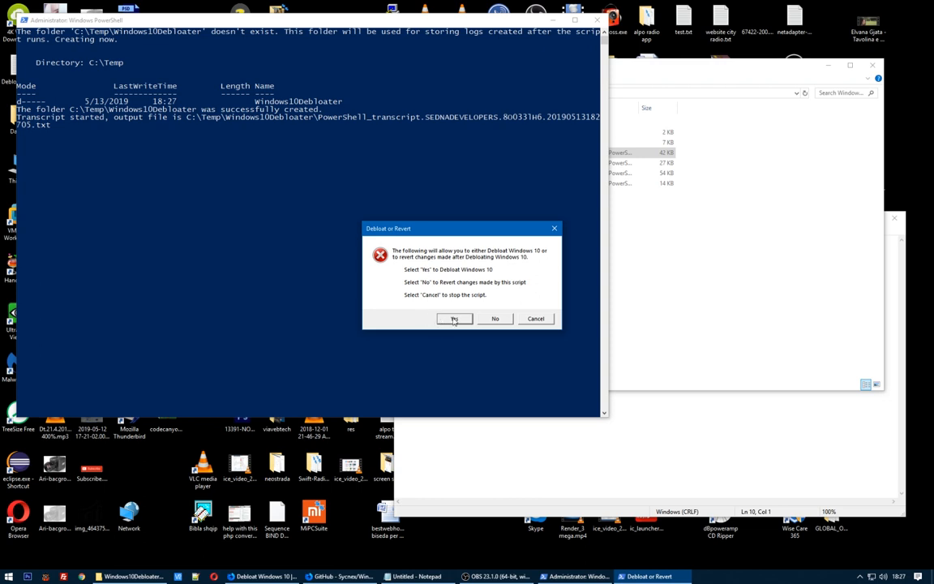
Choose to debloat Windows 10 and remove everything preinstalled
left_click(454, 318)
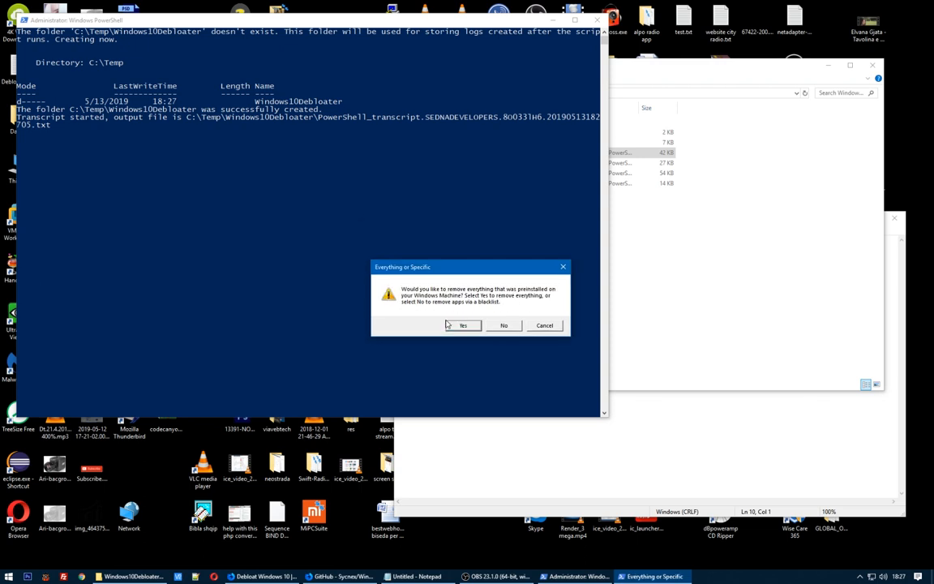
mouse_move(454, 325)
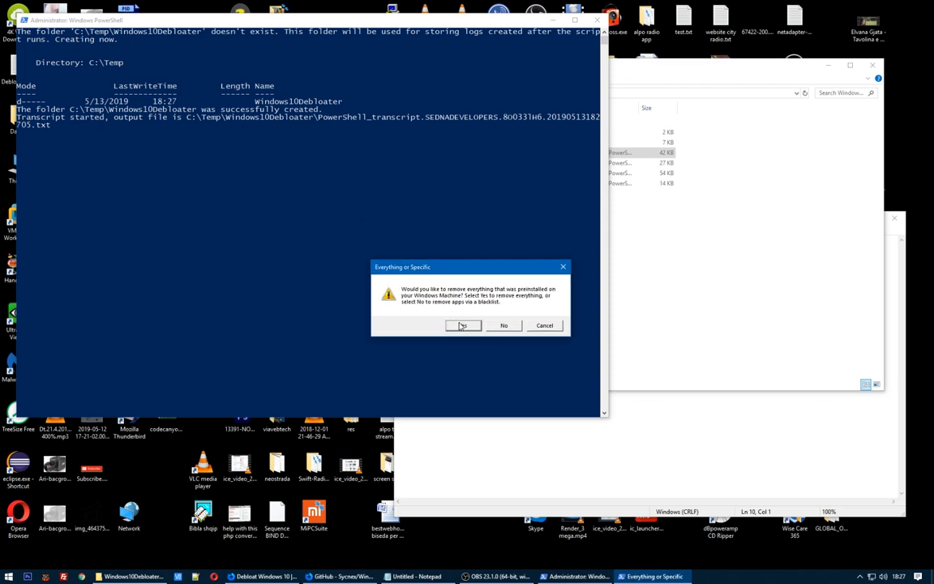
mouse_move(457, 302)
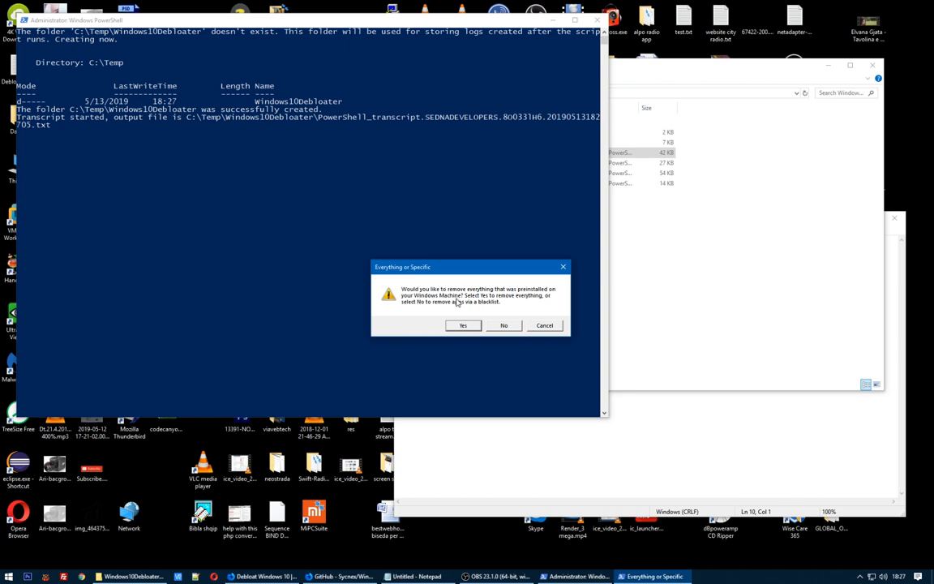
mouse_move(506, 305)
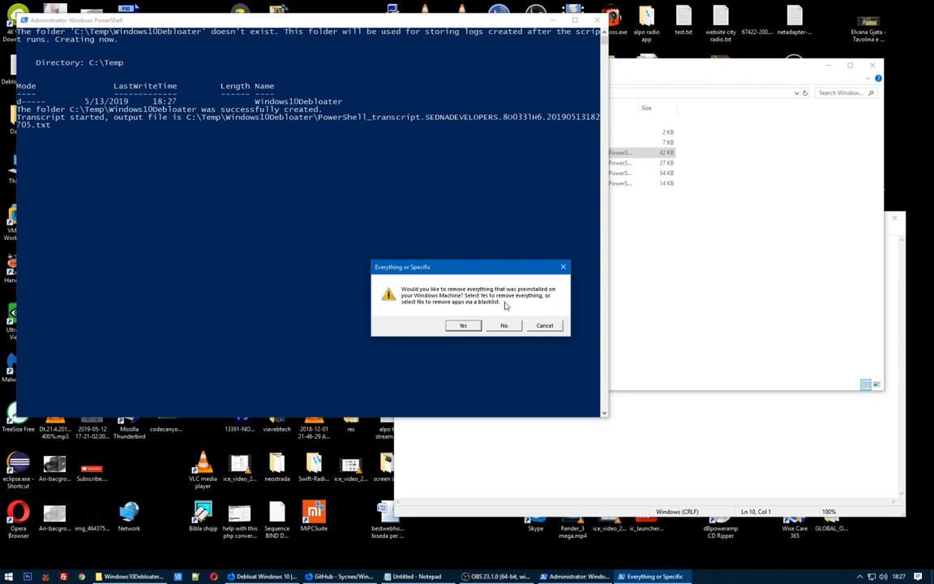
mouse_move(463, 310)
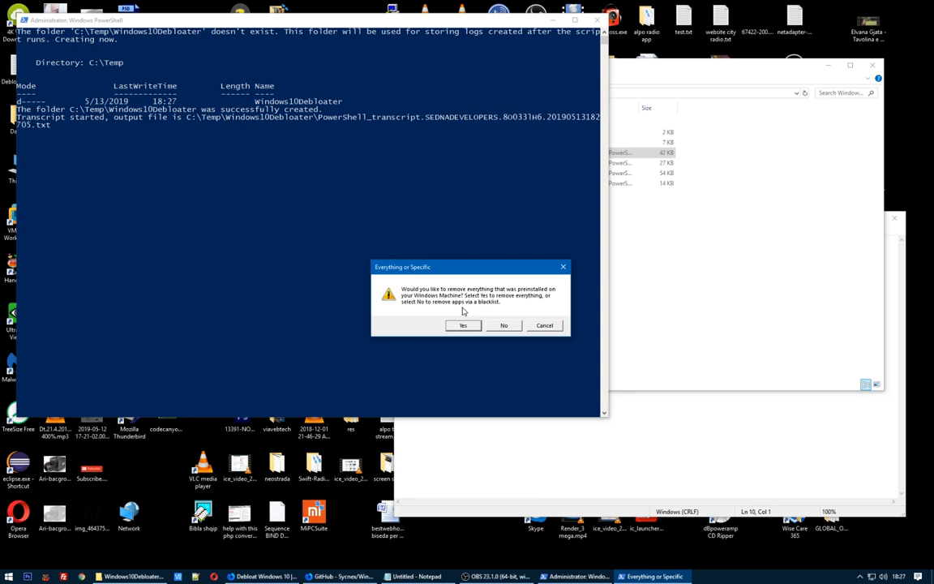
mouse_move(485, 309)
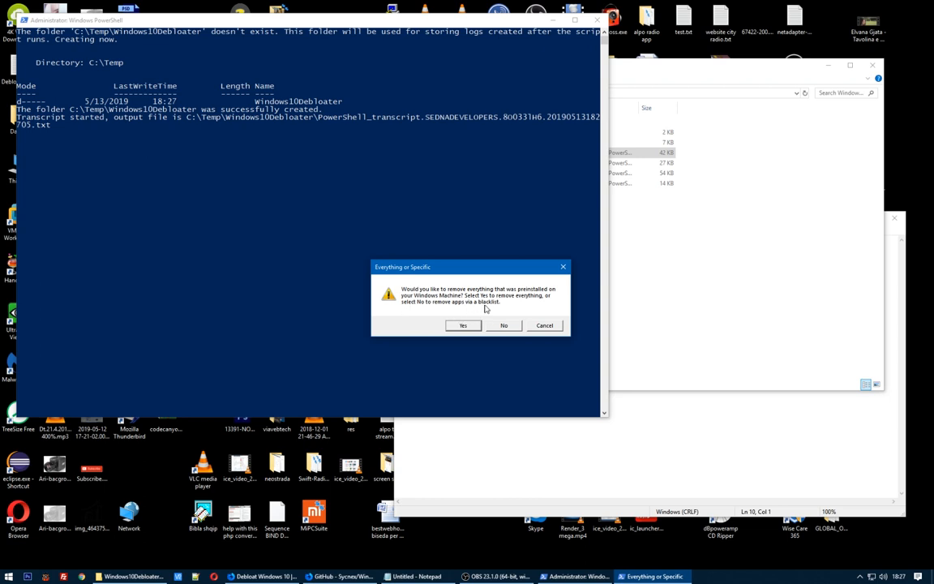
left_click(462, 325)
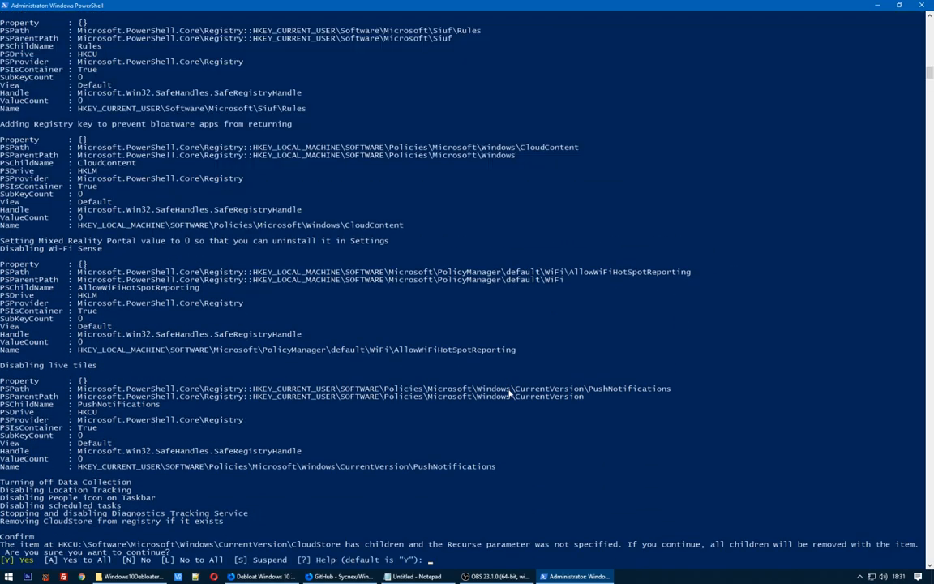
Confirm CloudStore key removal with 'y' and close the File Explorer window
scroll("down", 3)
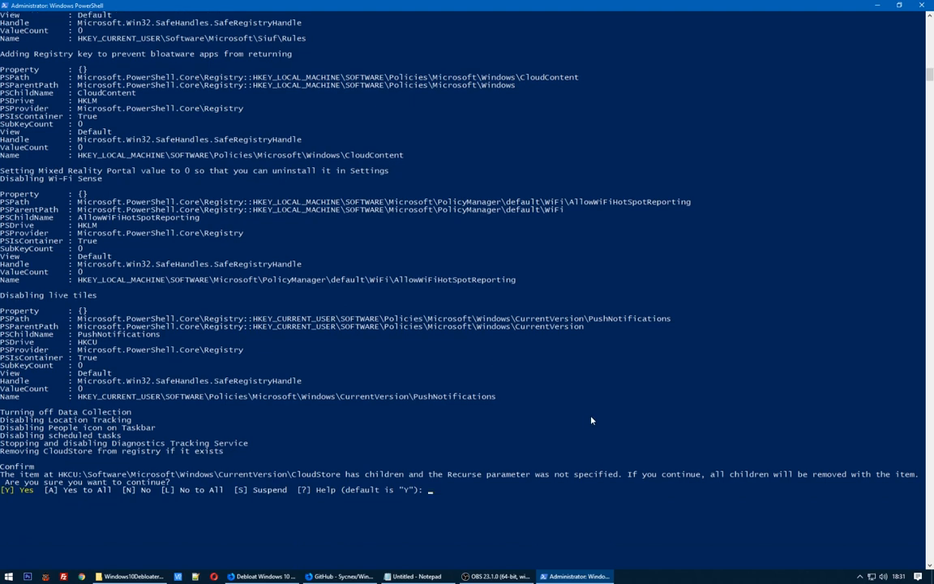
type("y")
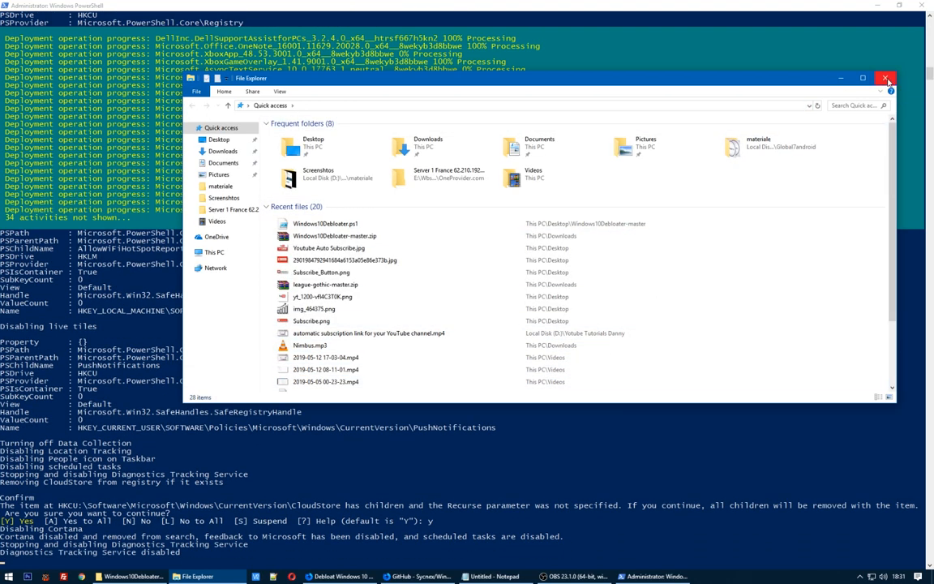
left_click(886, 77)
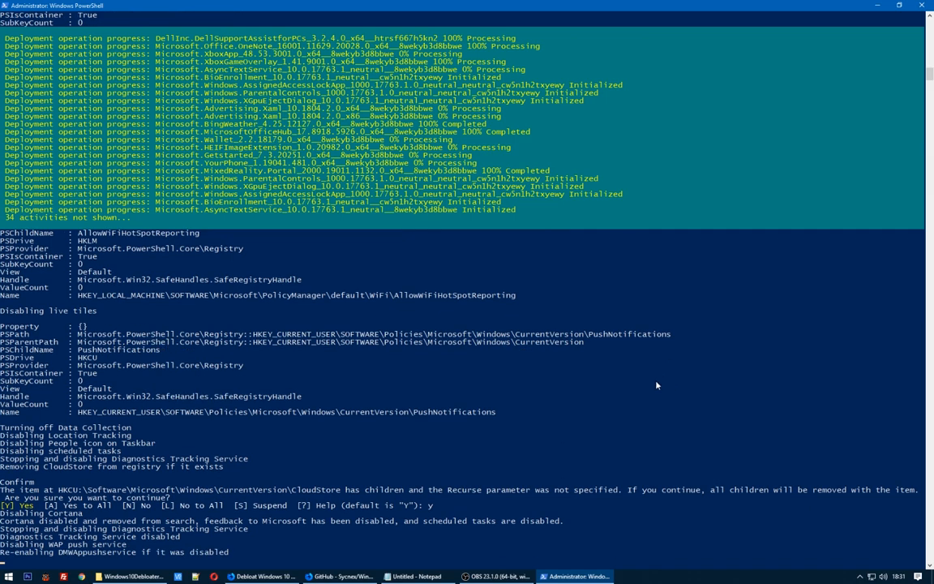
scroll("down", 3)
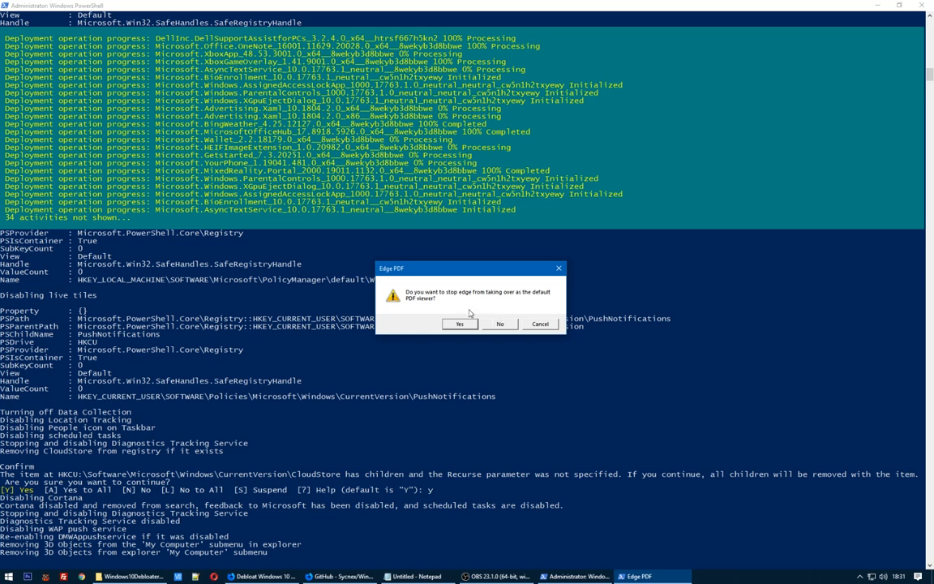
mouse_move(432, 313)
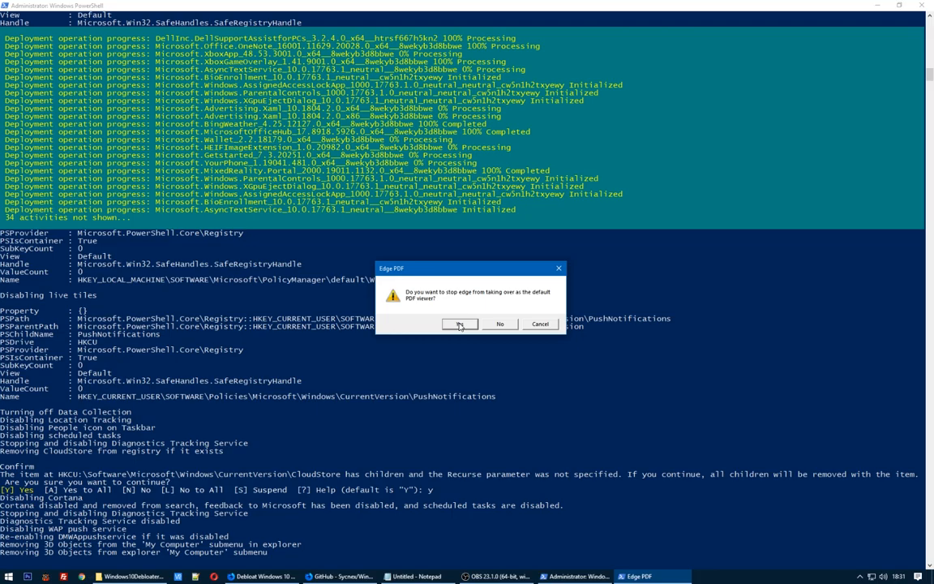
Answer Yes to stopping Edge as default PDF viewer and to uninstalling OneDrive
left_click(460, 324)
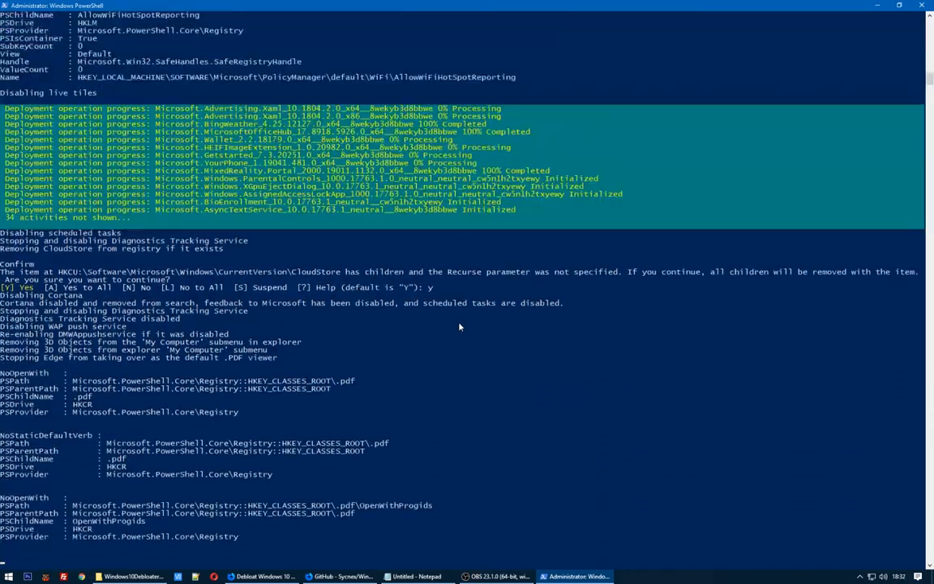
scroll("down", 3)
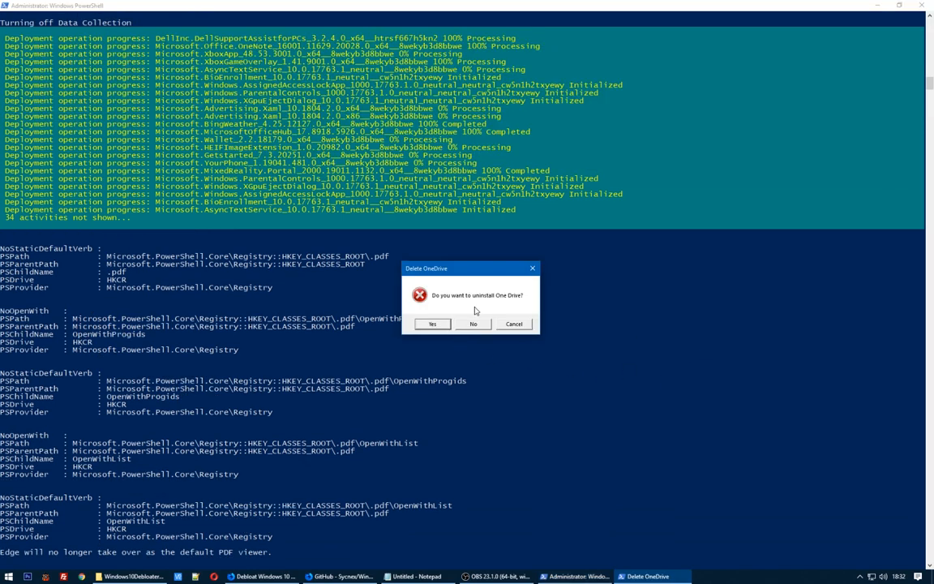
mouse_move(430, 324)
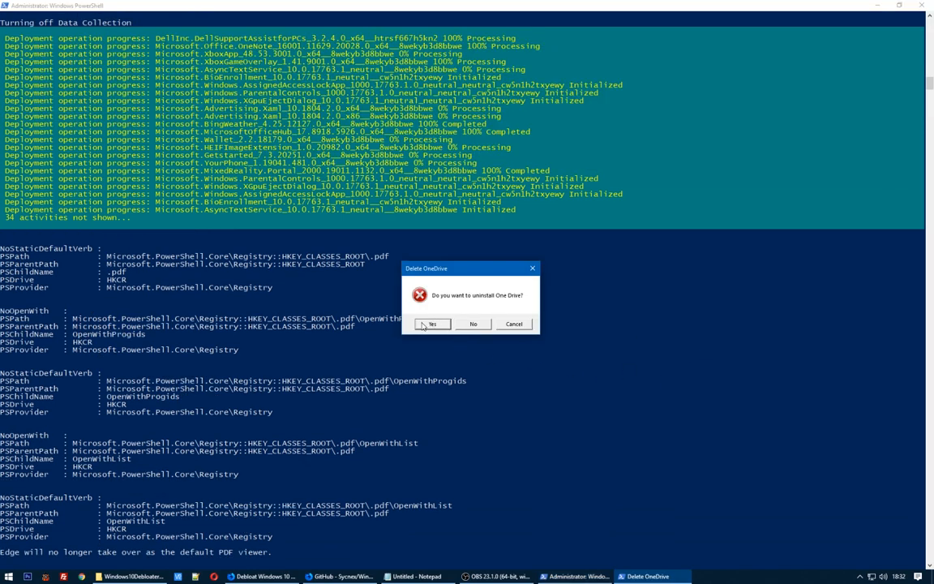
left_click(431, 324)
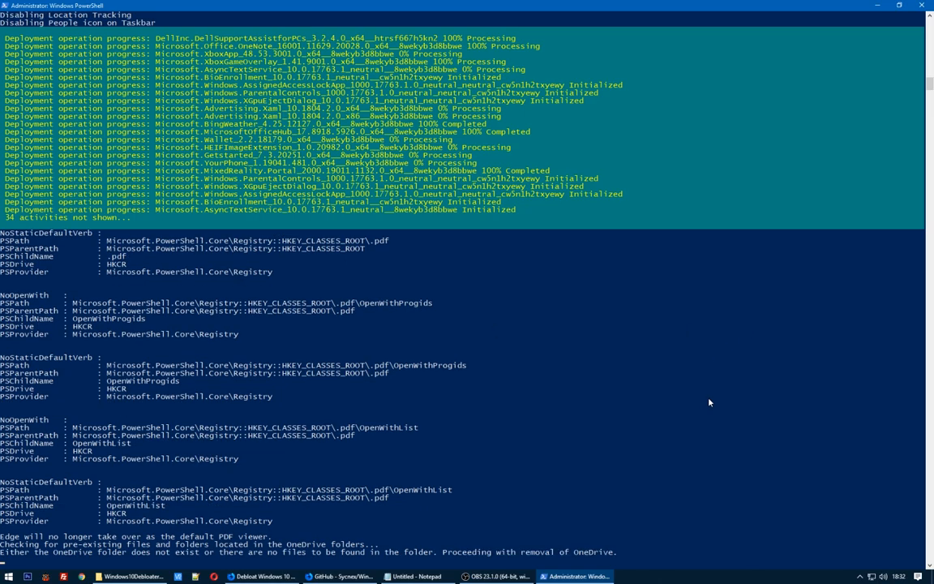
scroll("down", 3)
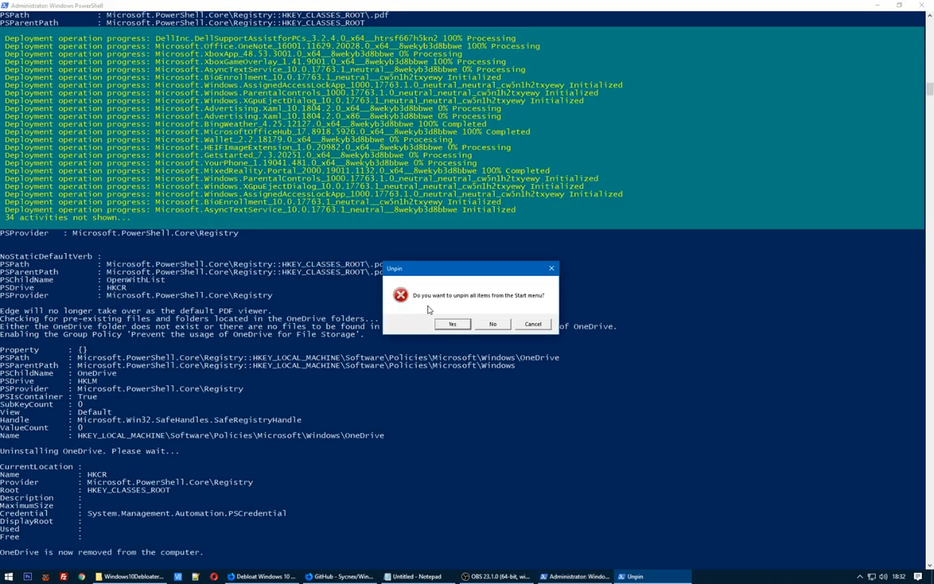
mouse_move(465, 312)
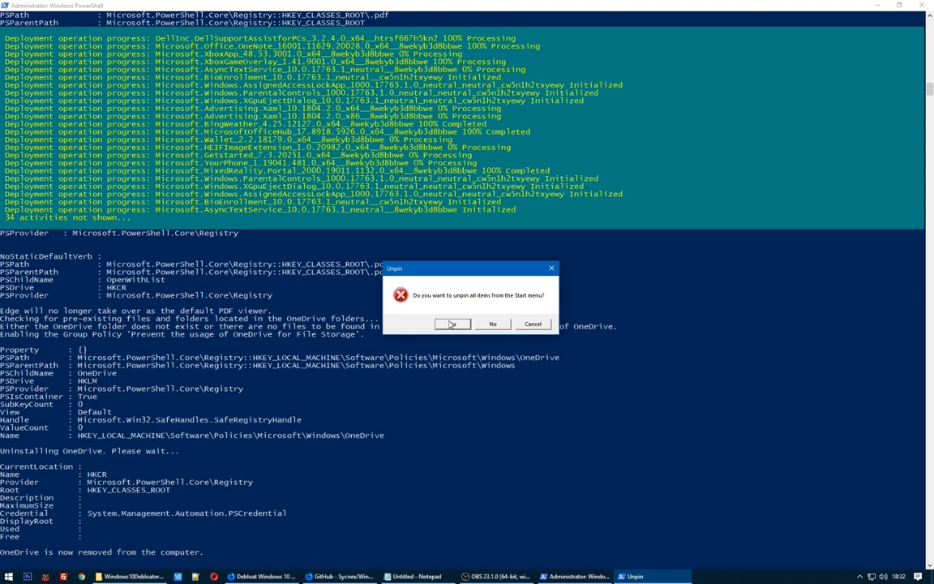
mouse_move(52, 574)
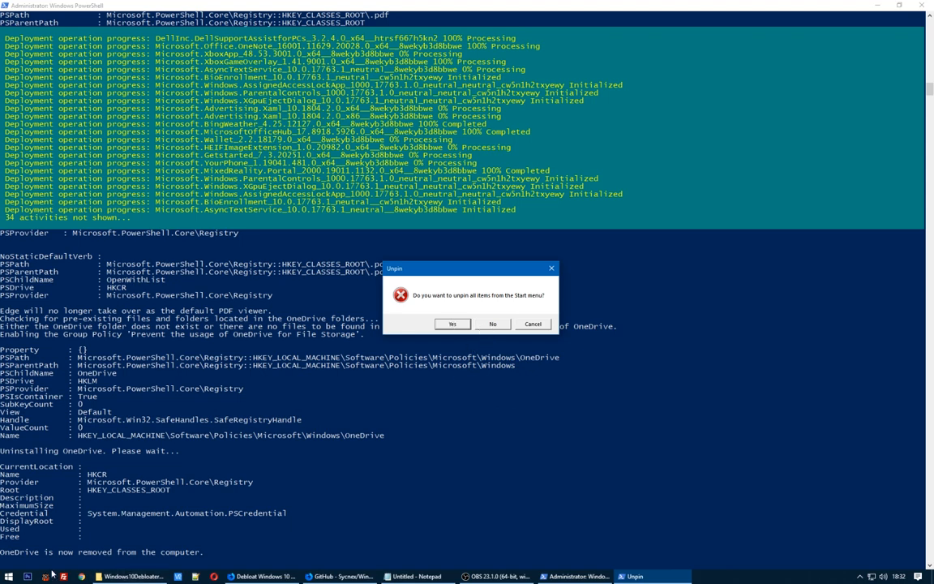
Keep Start menu items pinned and skip installing .NET 3.5
left_click(9, 577)
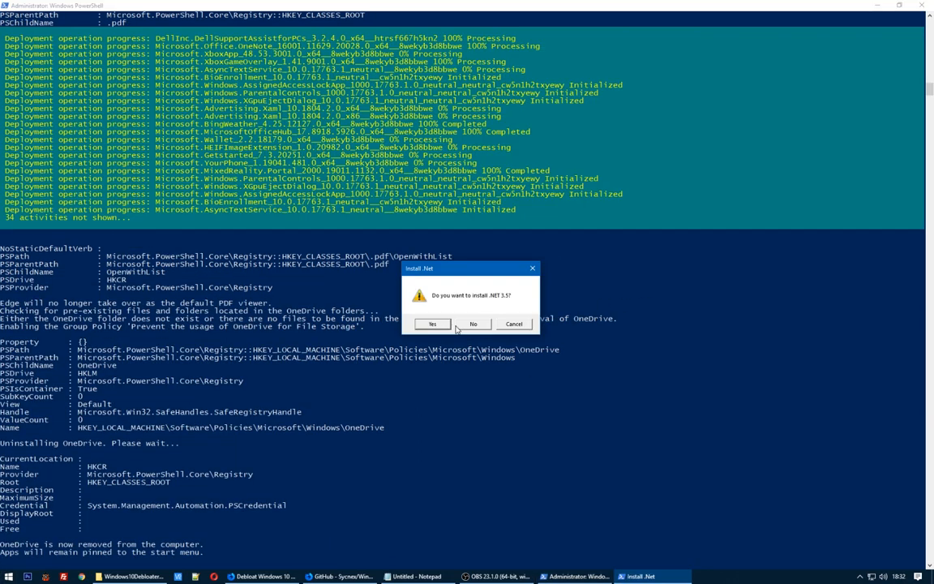
mouse_move(513, 304)
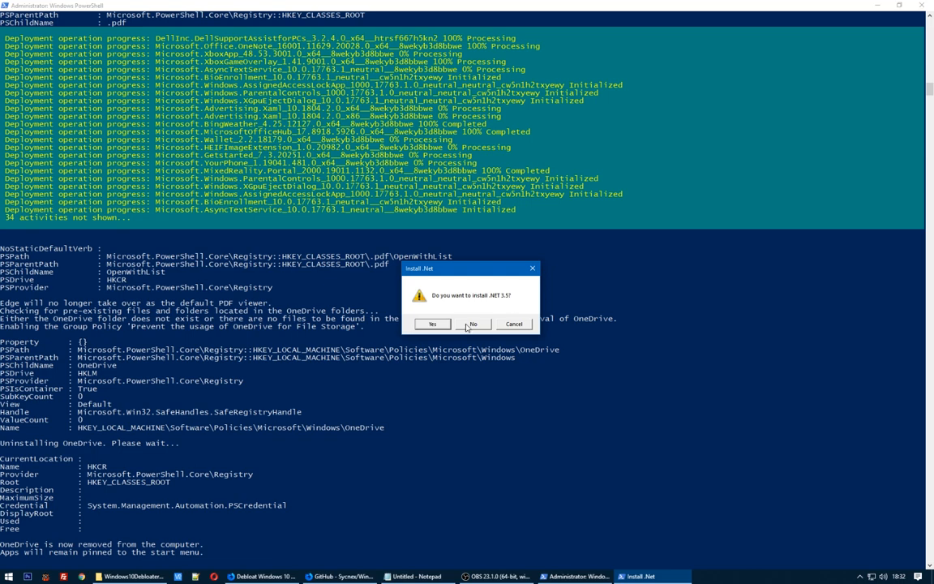
left_click(472, 324)
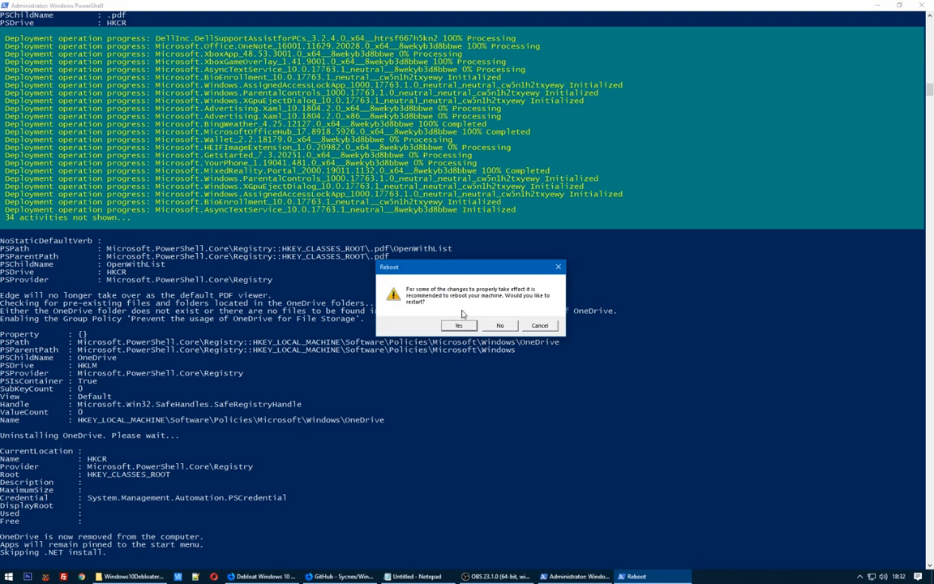
mouse_move(516, 298)
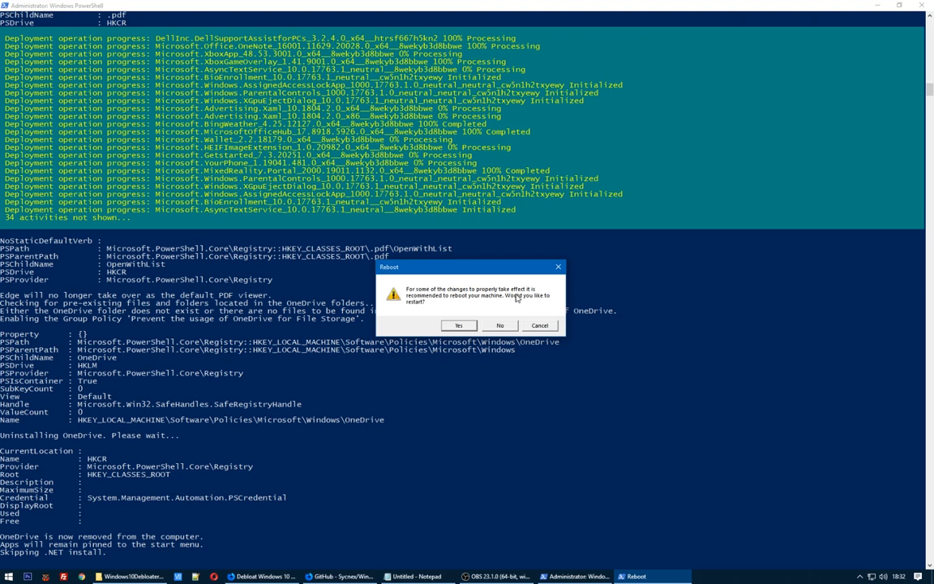
mouse_move(462, 315)
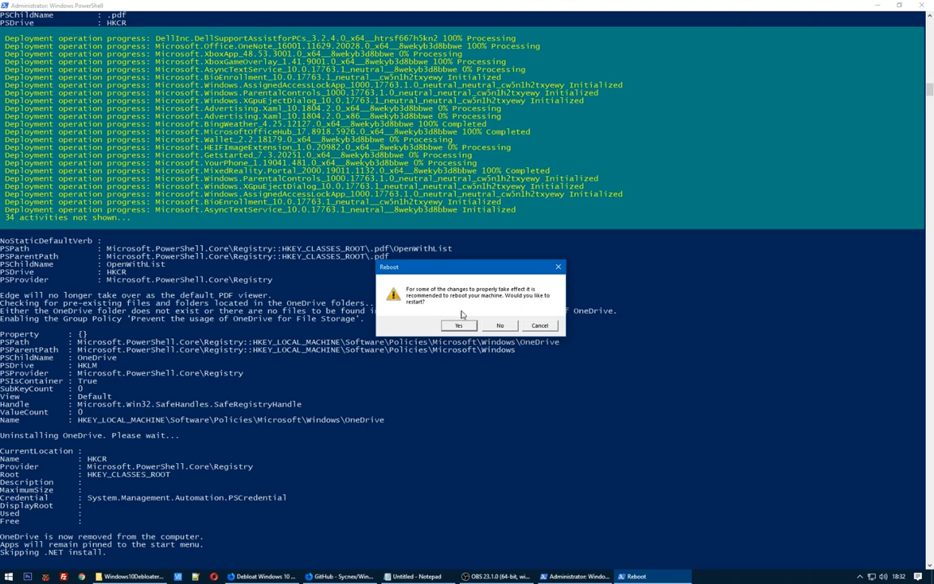
mouse_move(493, 333)
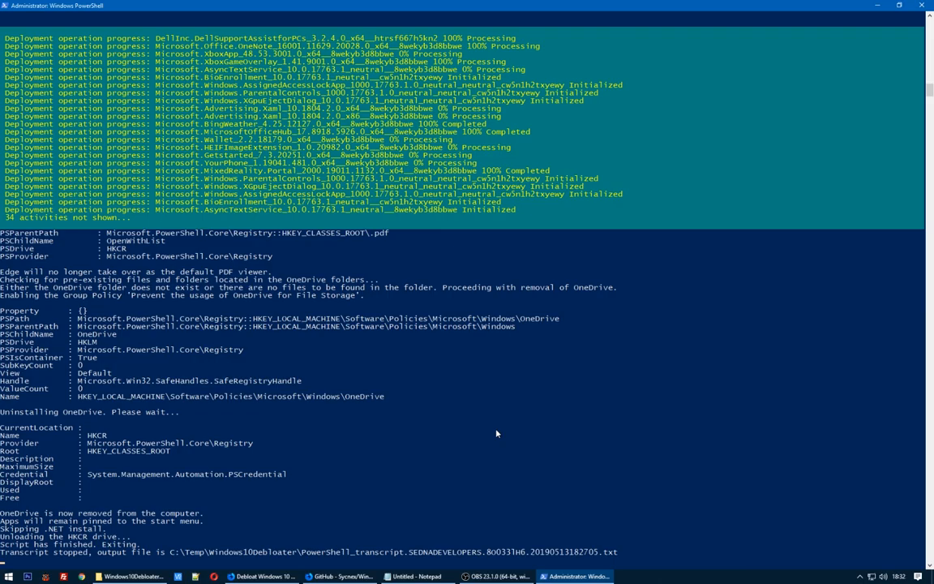
Decline the reboot and close the finished PowerShell window
left_click(340, 575)
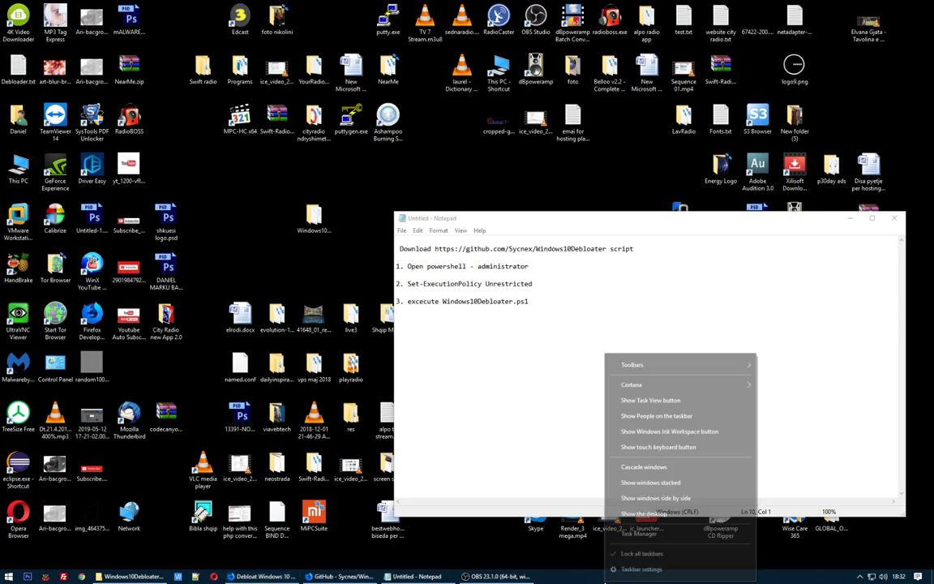
Open Task Manager from the taskbar and move its window further left
left_click(639, 533)
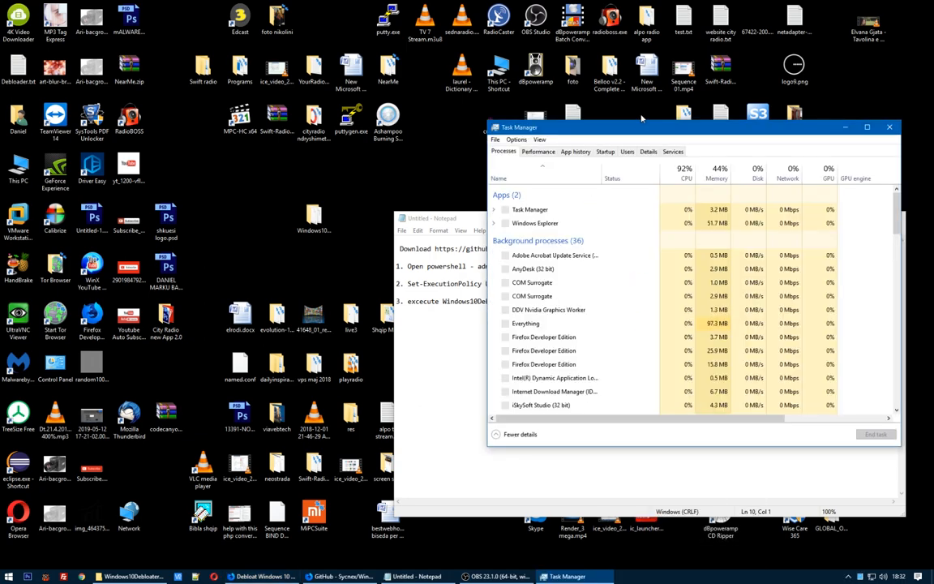
left_click_drag(689, 127, 560, 121)
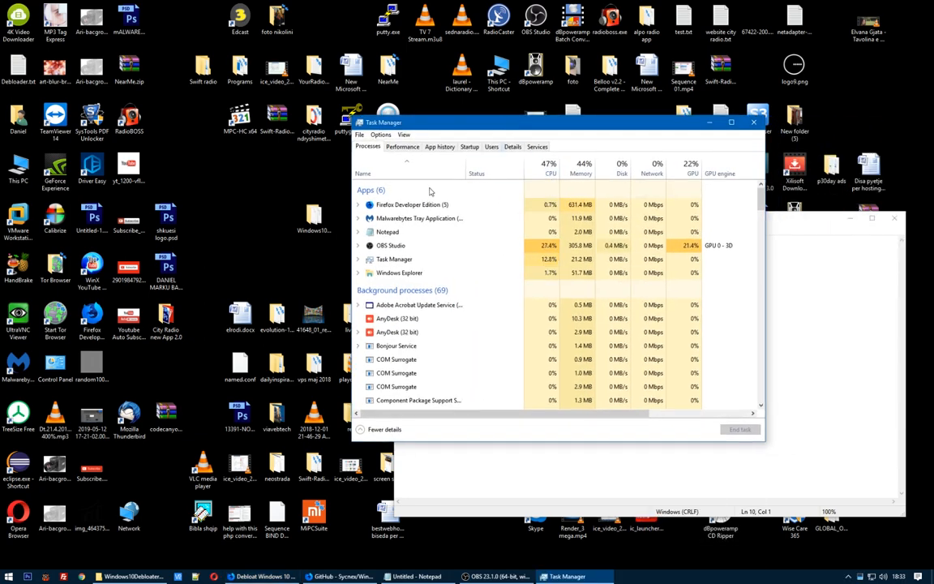